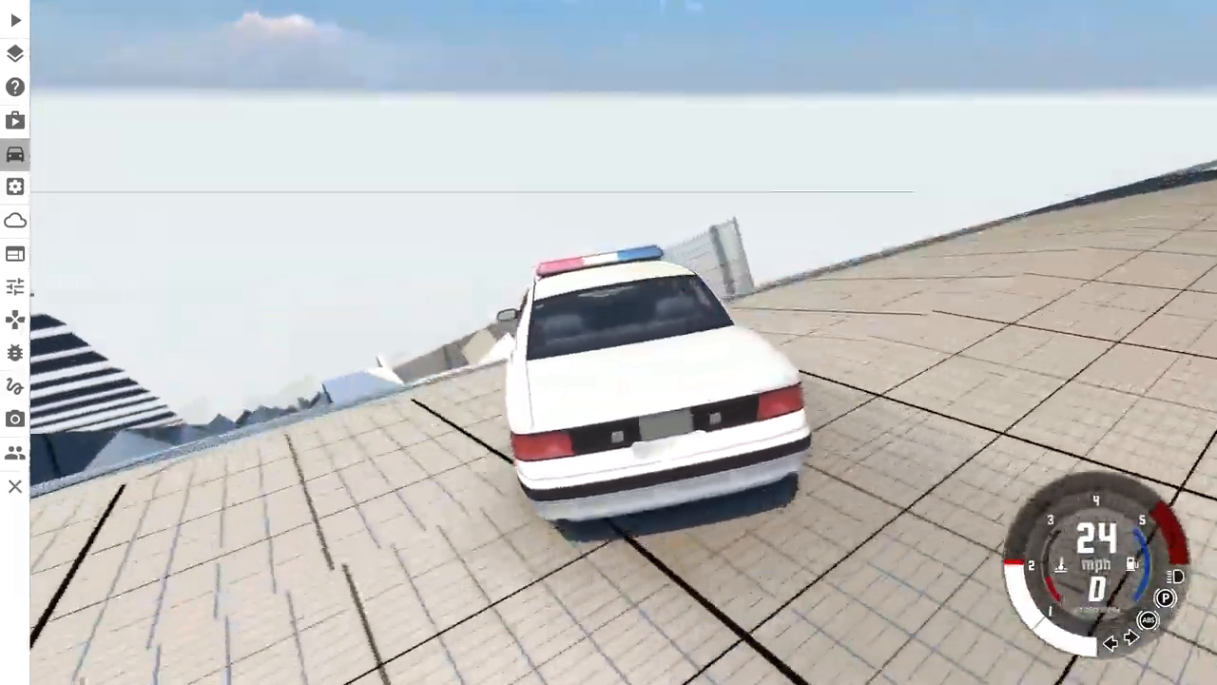
- Throttle the police car off the tiled ramp onto the elevated road, reaching about 42 mph
key(w)
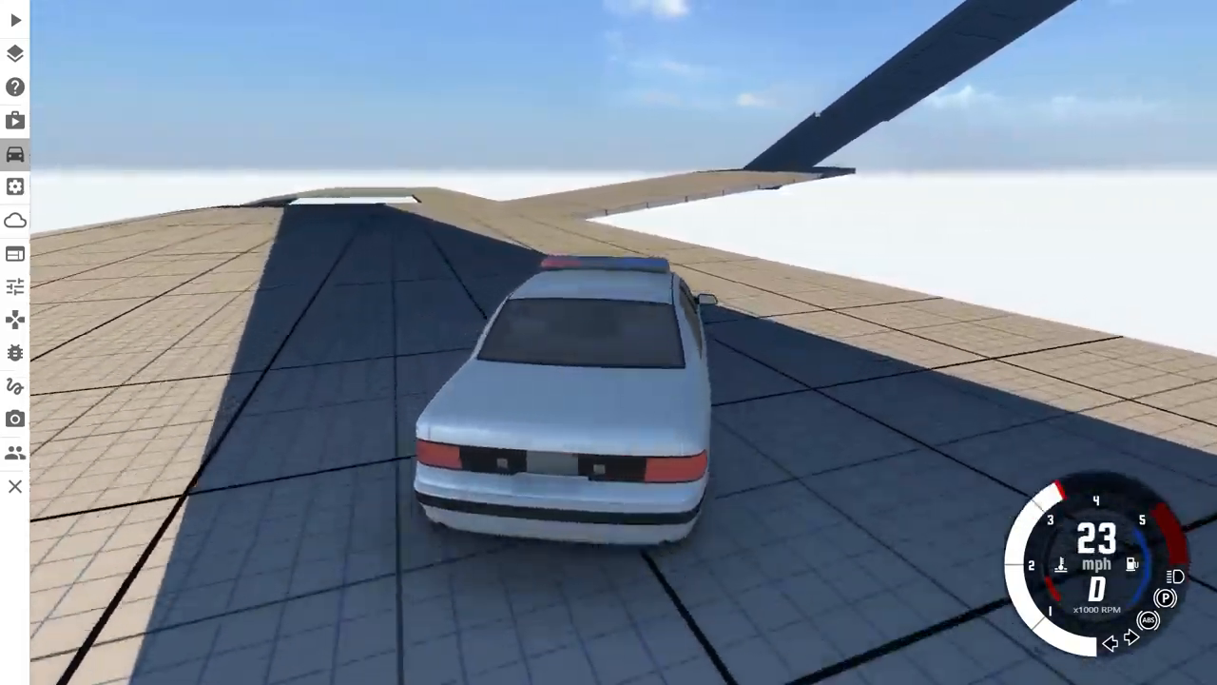
key(w)
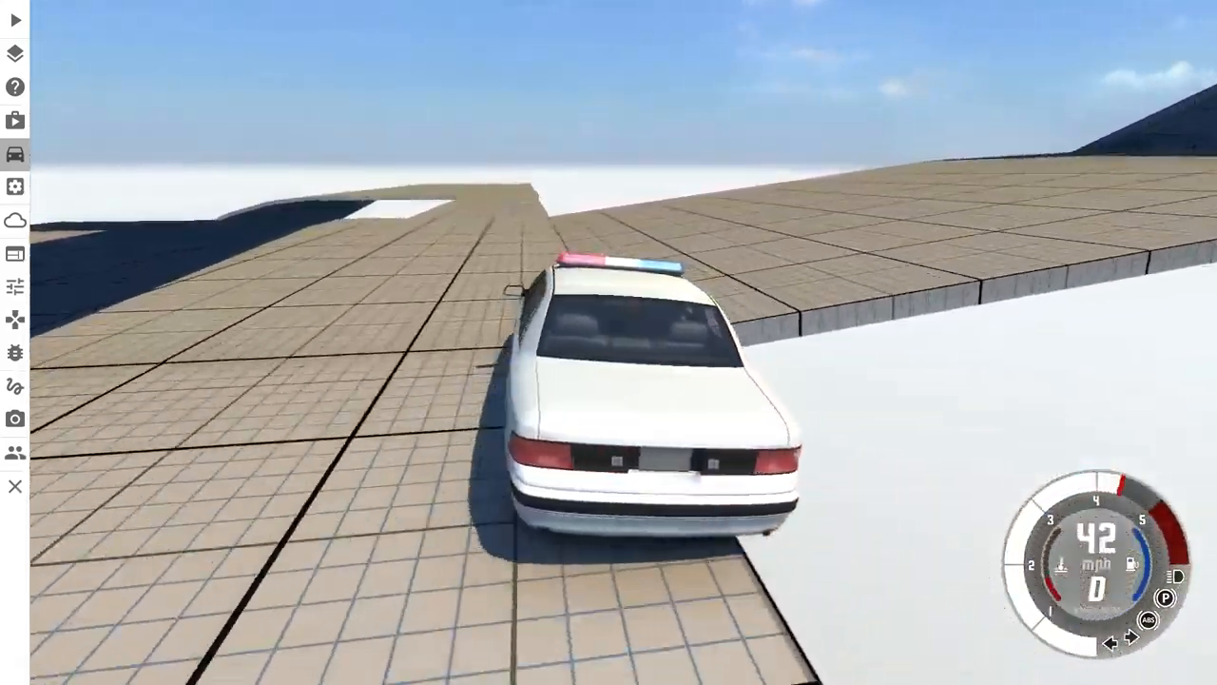